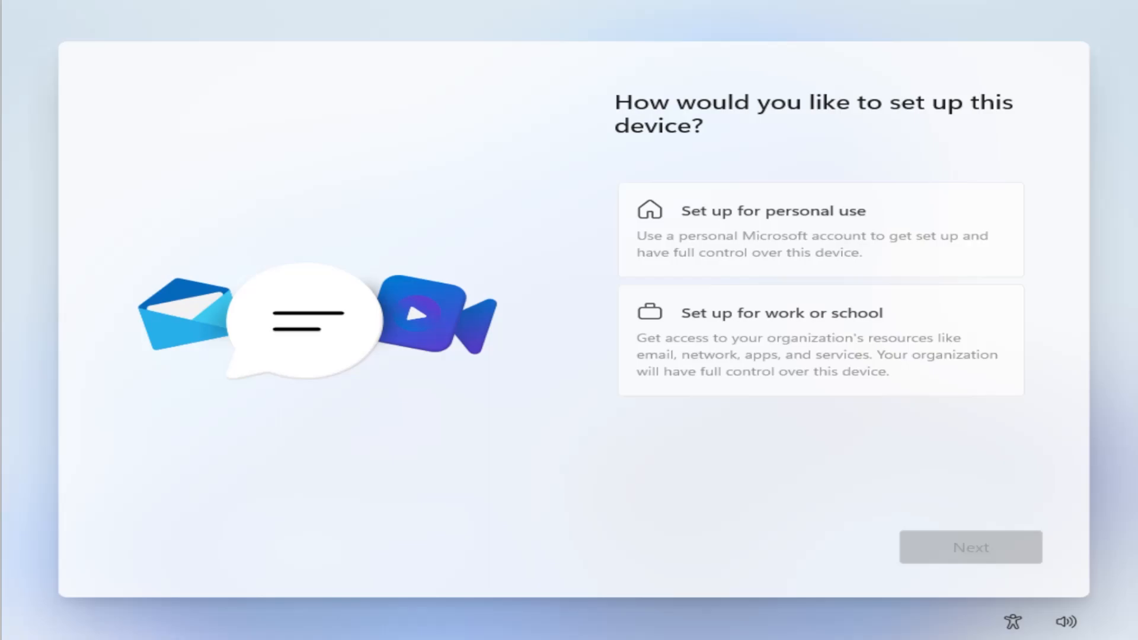
pyautogui.moveTo(830, 229)
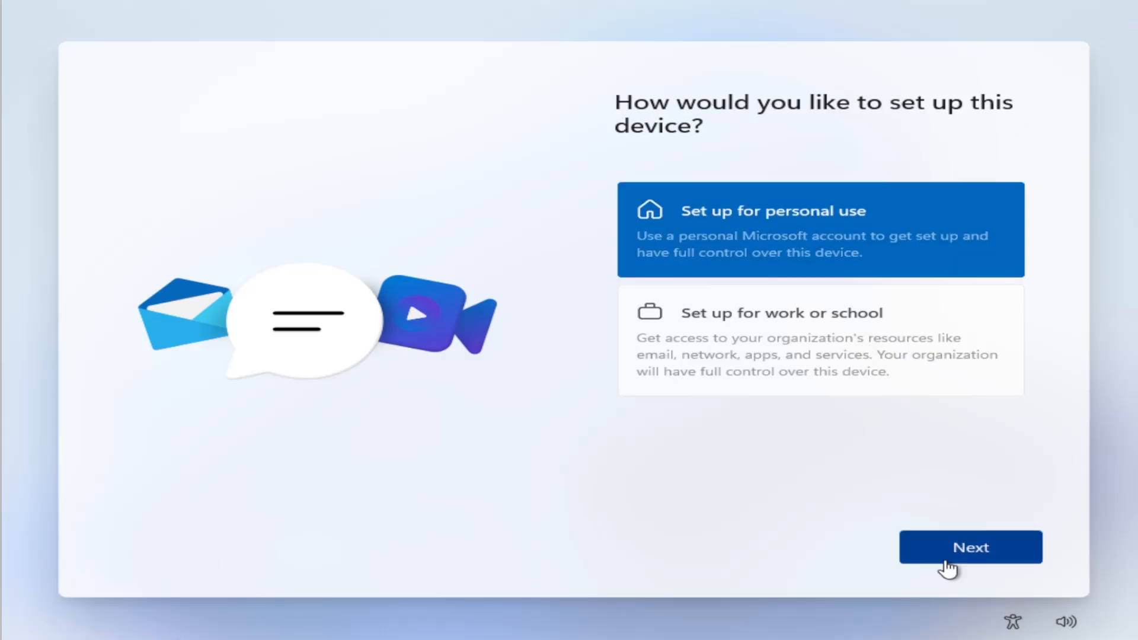
# Step: Set the device up for personal use and proceed to Microsoft account sign-in
pyautogui.click(970, 546)
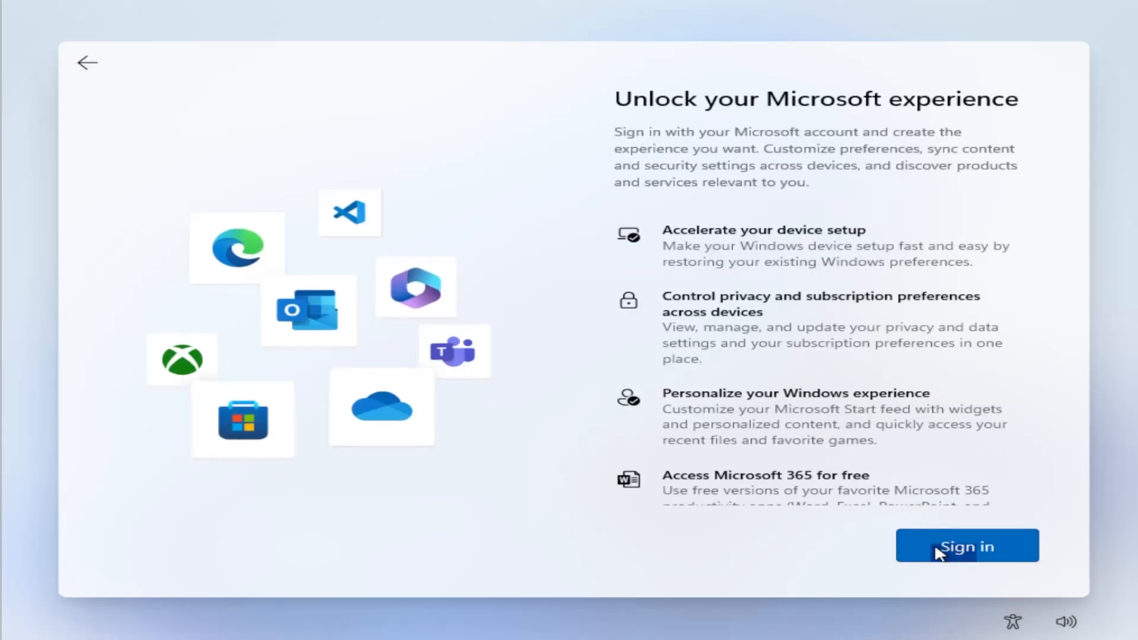
pyautogui.click(967, 546)
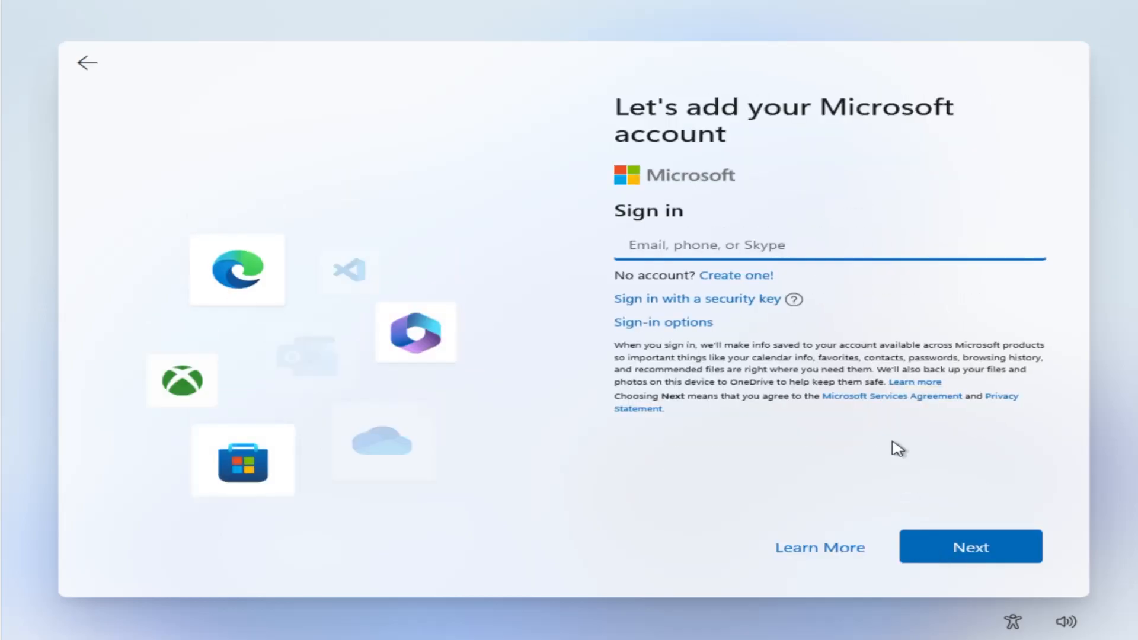
# Step: Attempt Microsoft sign-in with a locked account and continue past the error to local account setup
pyautogui.click(827, 245)
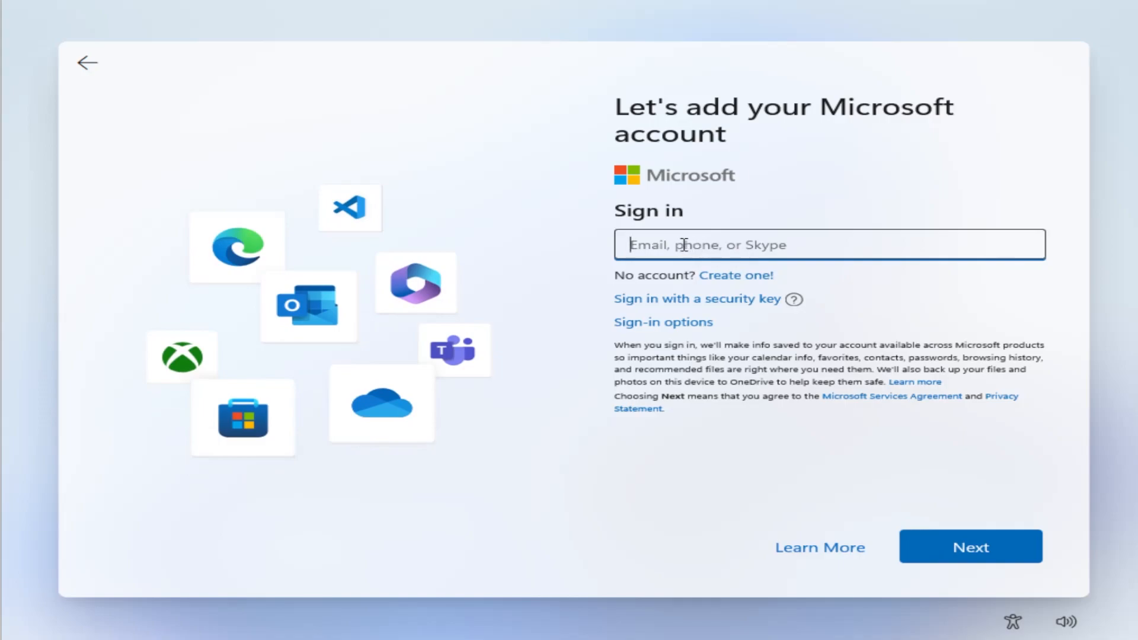
pyautogui.write('u')
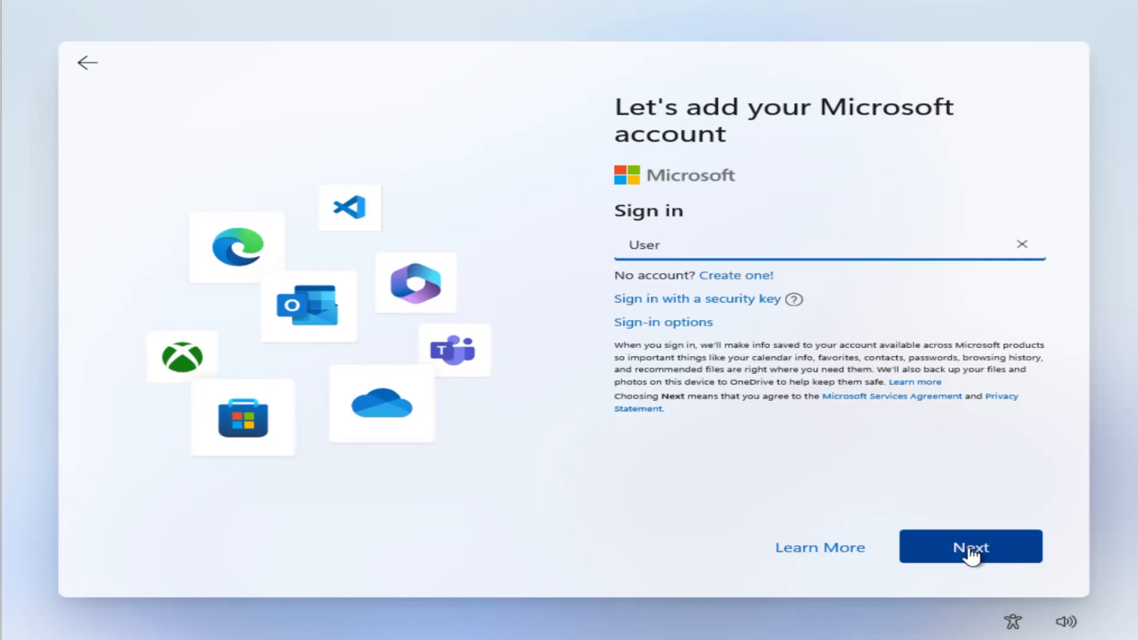
pyautogui.click(970, 546)
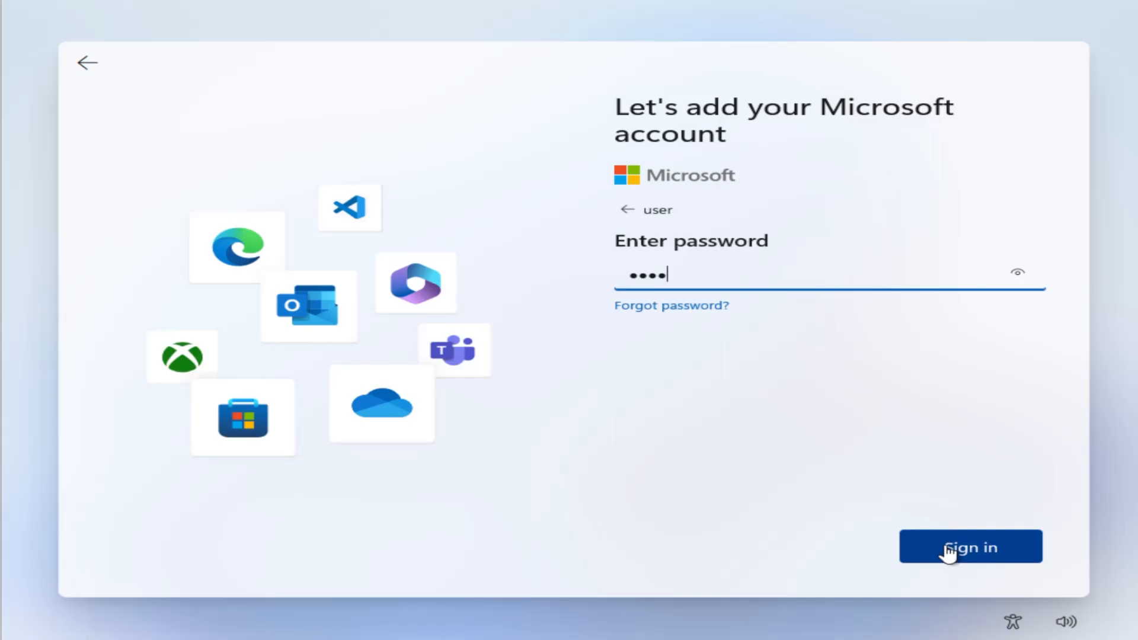
pyautogui.click(971, 547)
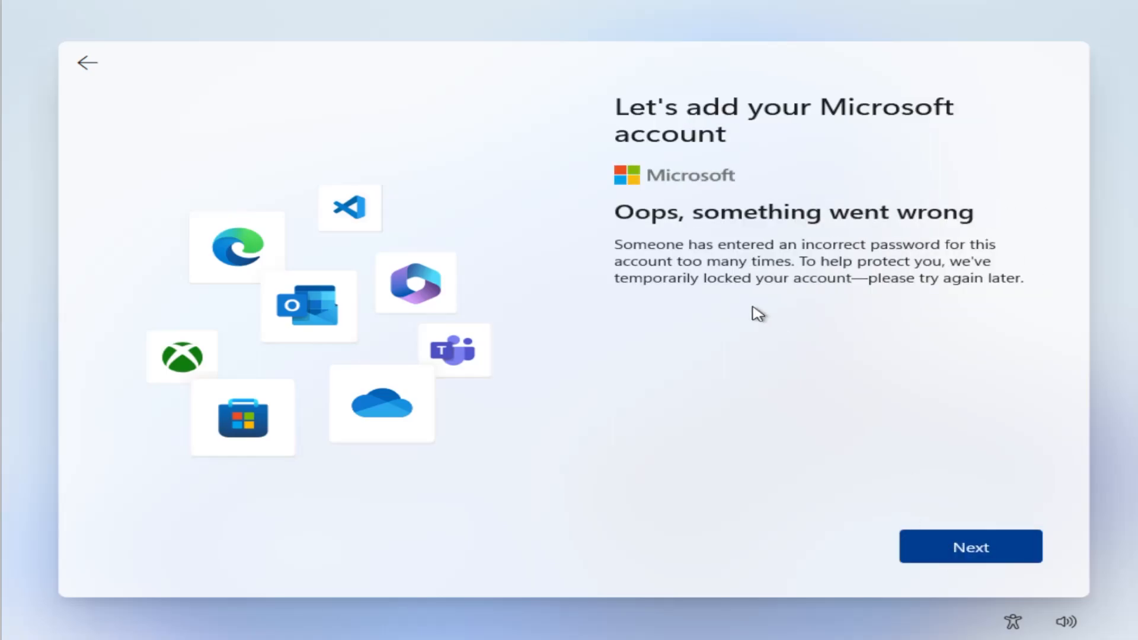
pyautogui.moveTo(717, 256)
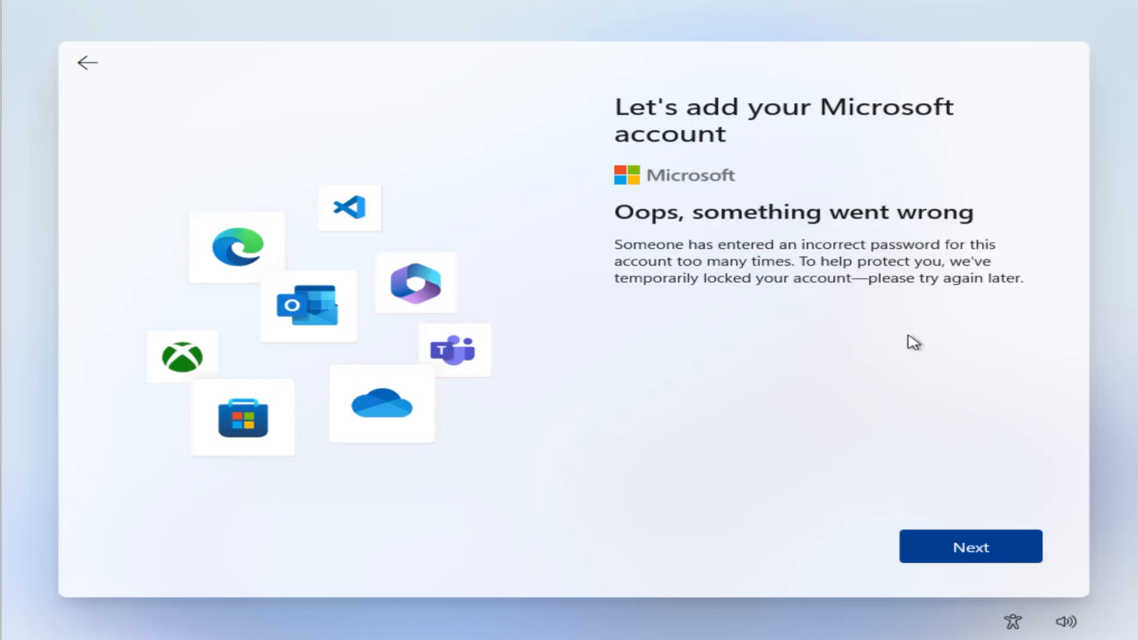
pyautogui.click(970, 546)
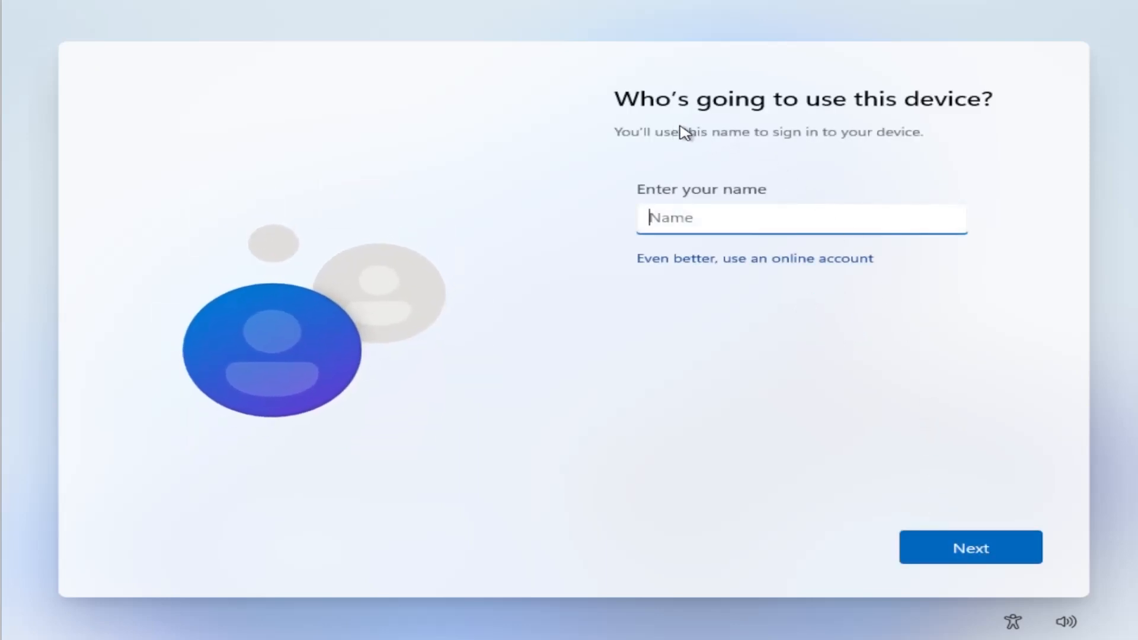
pyautogui.moveTo(703, 160)
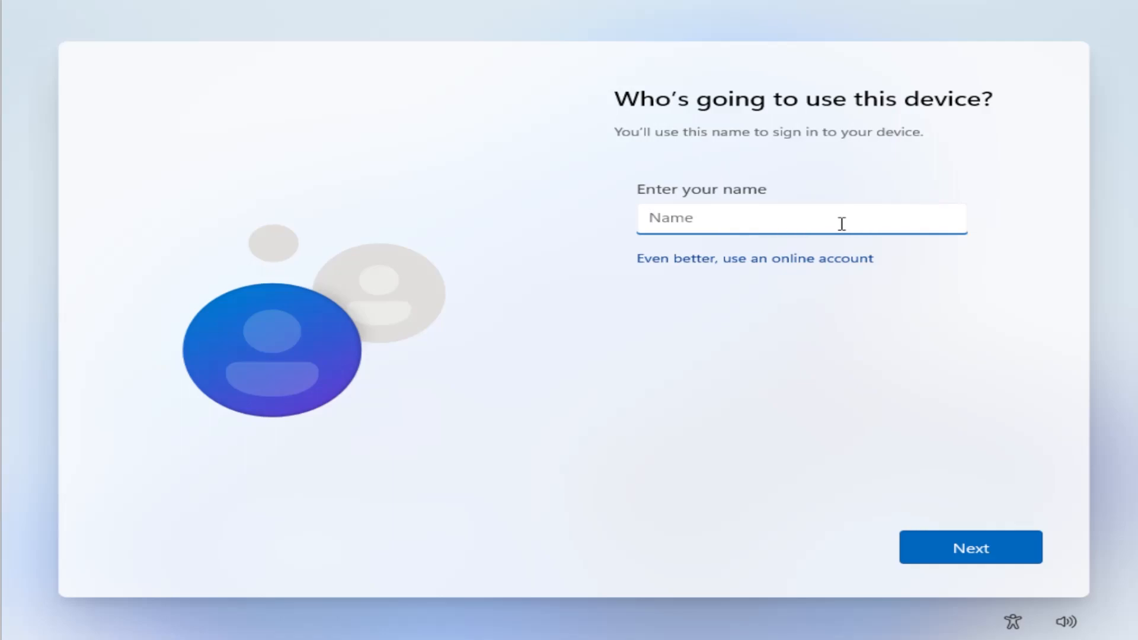
# Step: Name the local account UserABC and set and confirm its password
pyautogui.write('UserABC')
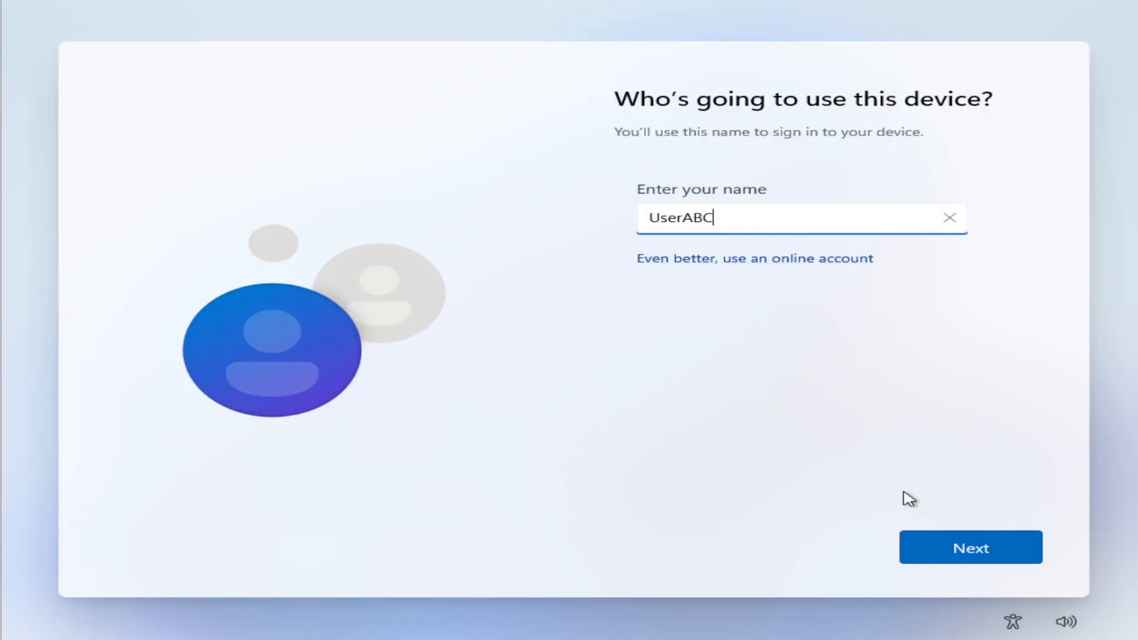
pyautogui.click(970, 548)
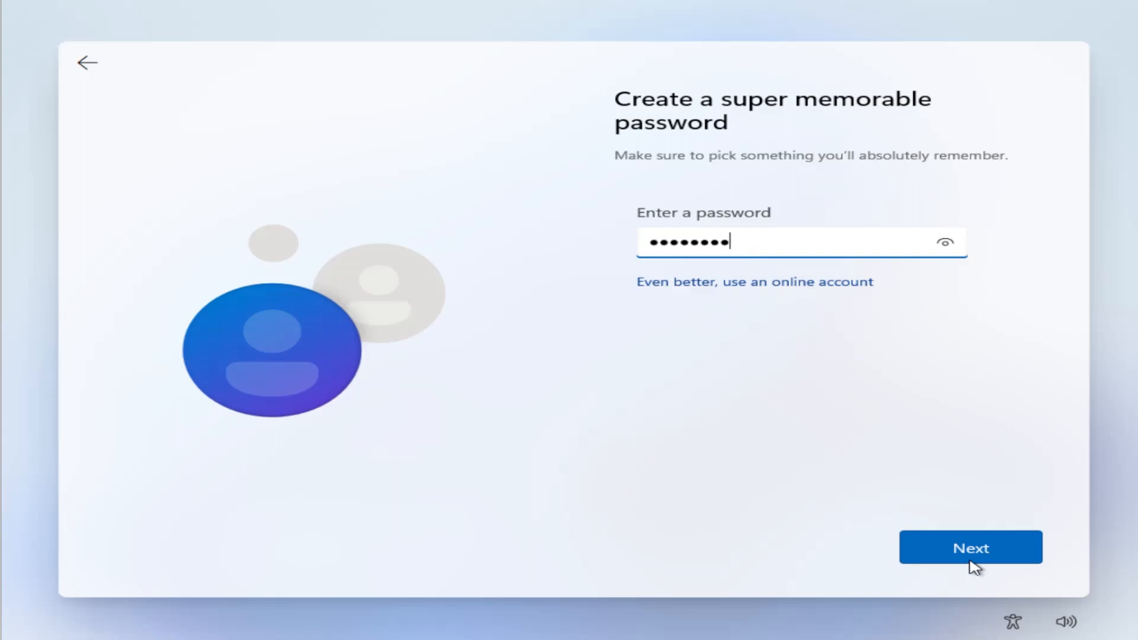
pyautogui.click(971, 548)
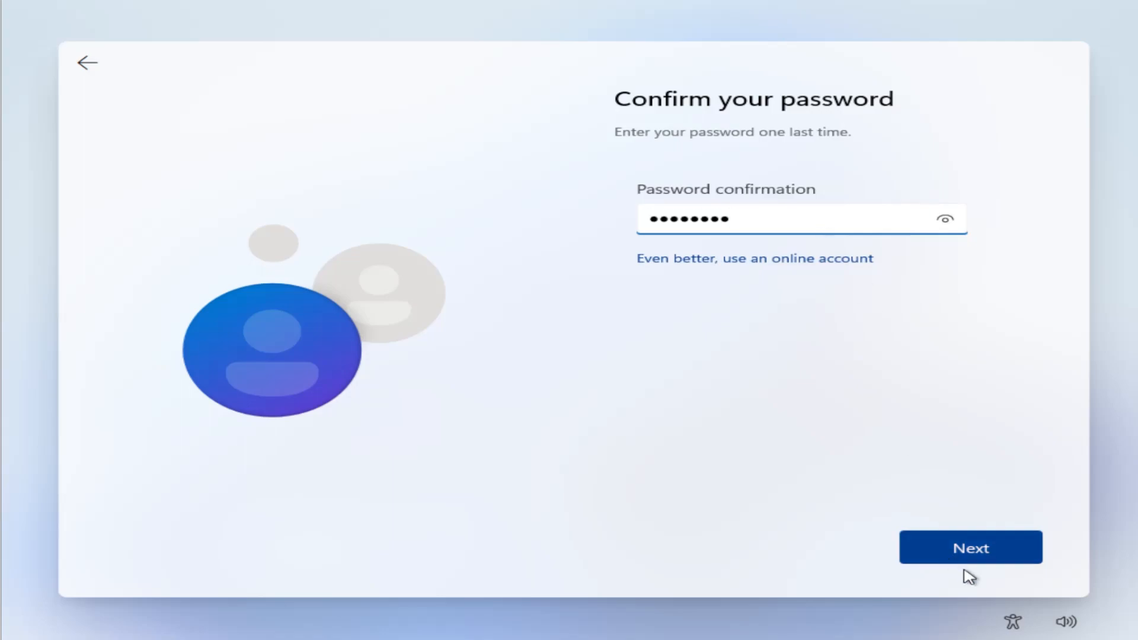
pyautogui.click(971, 547)
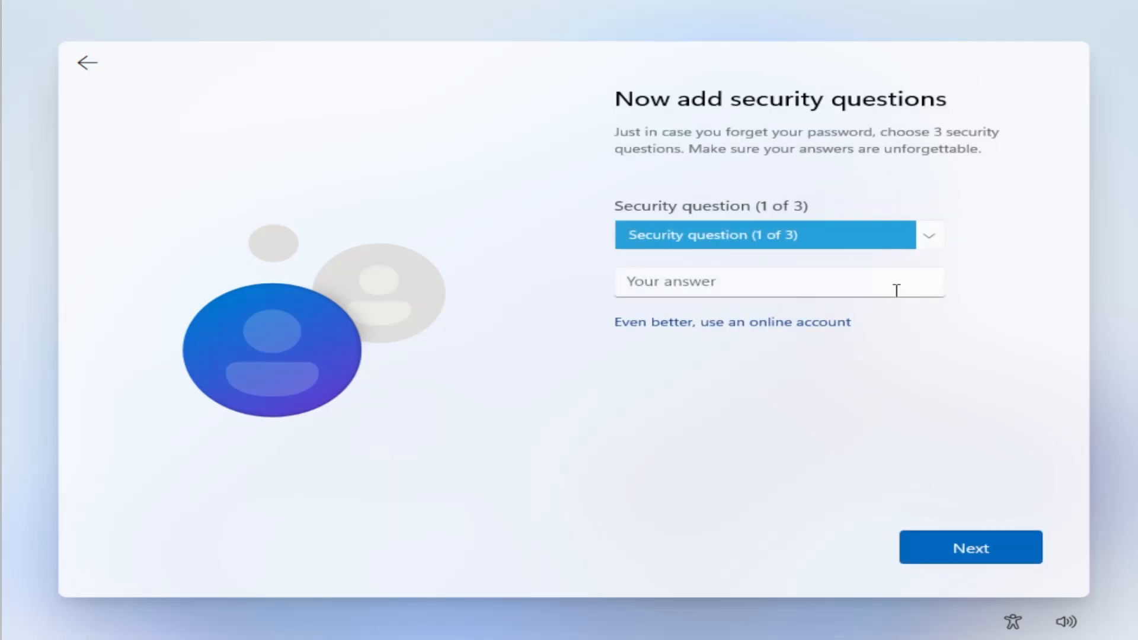
# Step: Answer the security questions (first pet's name, childhood nickname) with UserABC and finish setup
pyautogui.click(779, 235)
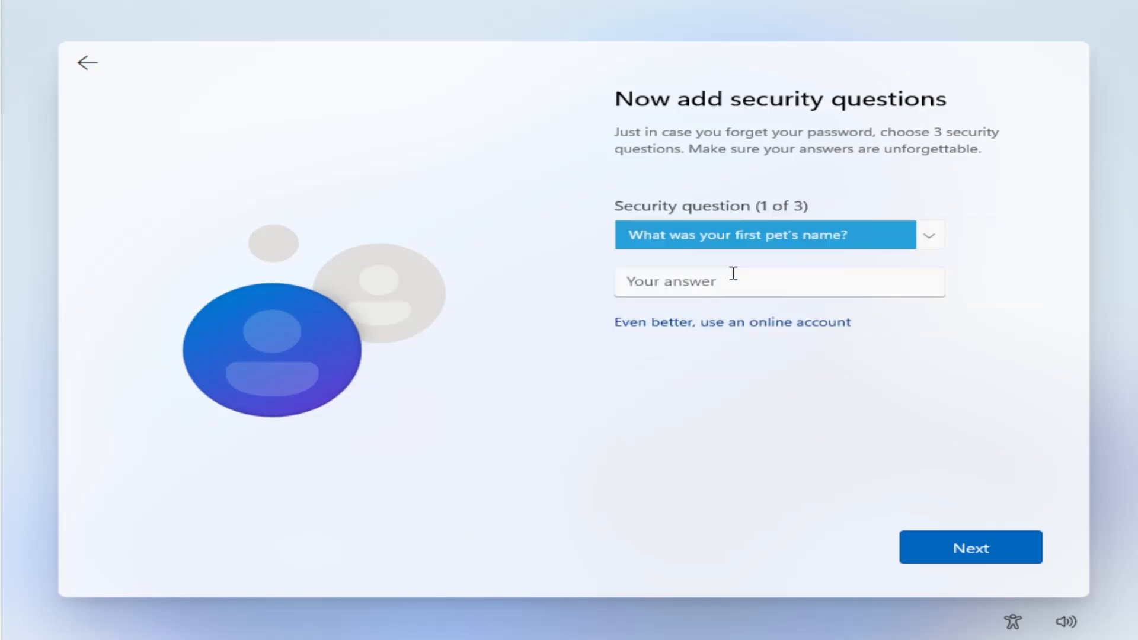
pyautogui.click(779, 283)
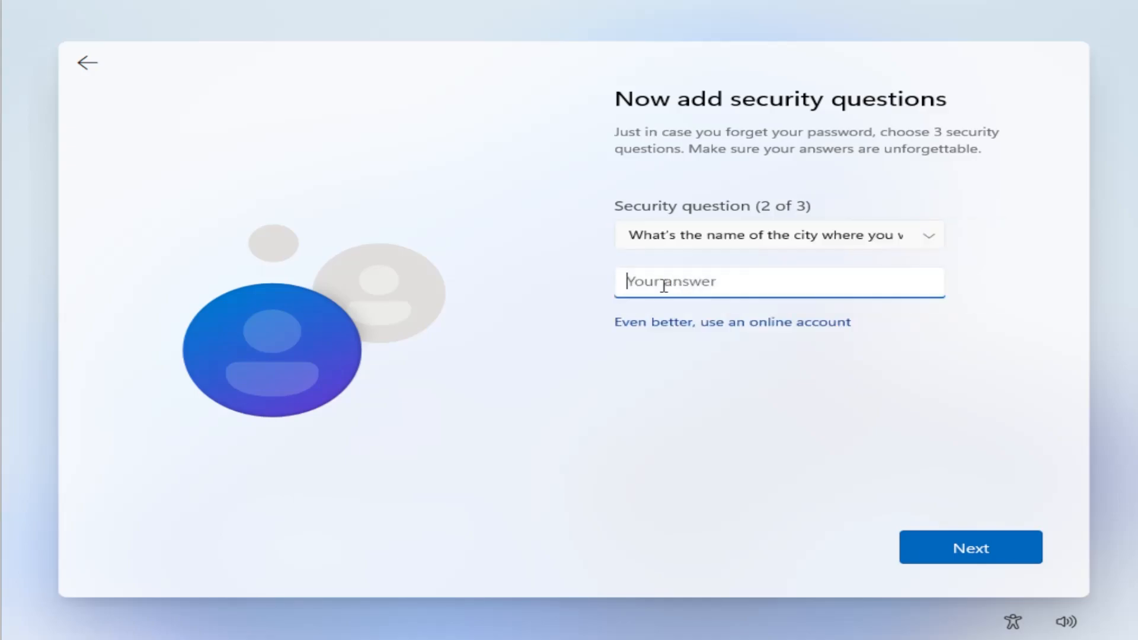
pyautogui.click(779, 235)
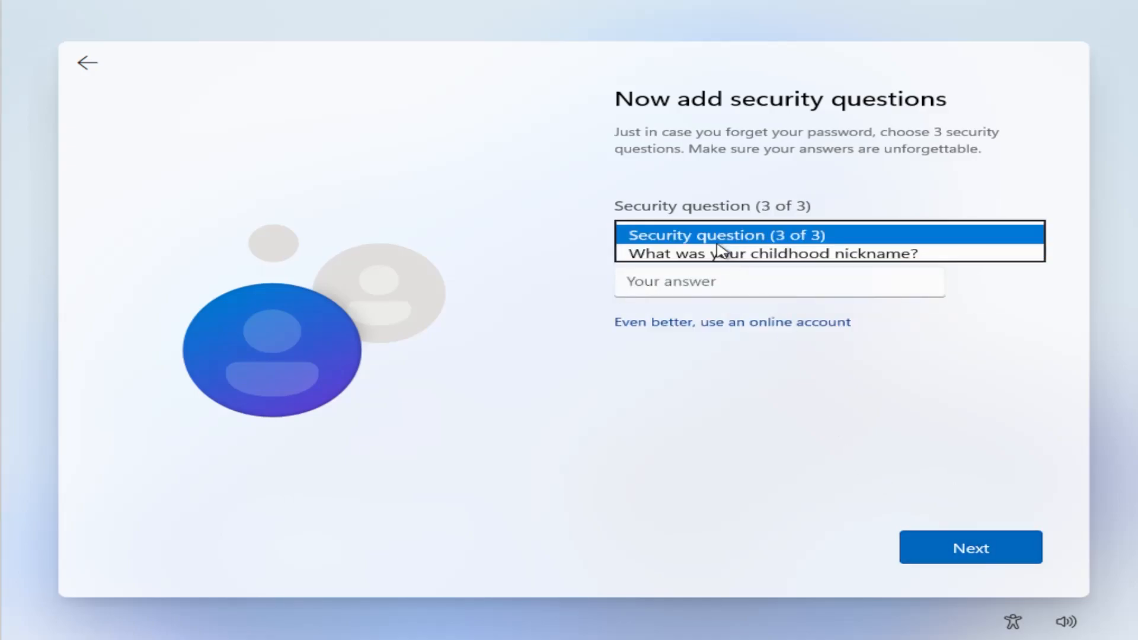
pyautogui.click(772, 252)
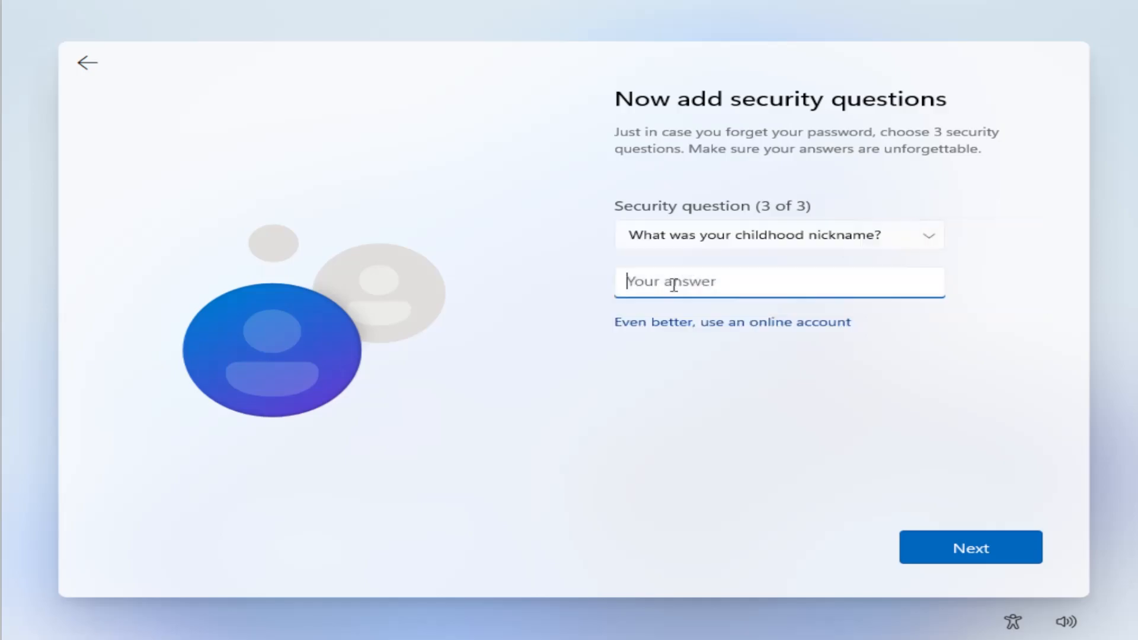
pyautogui.write('UserABC')
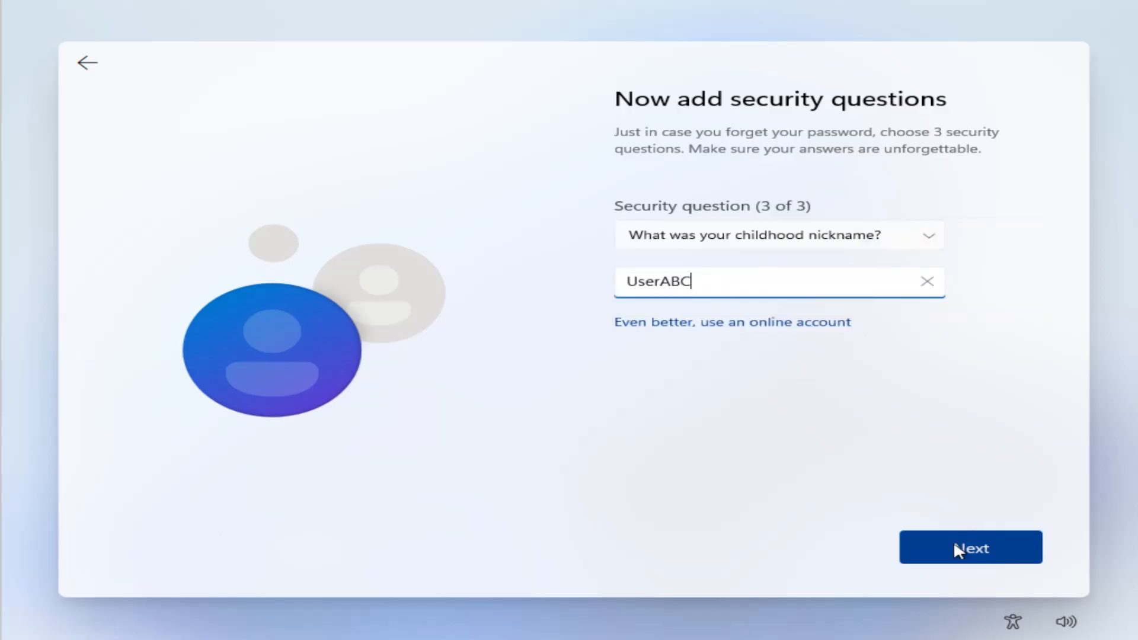
pyautogui.click(971, 548)
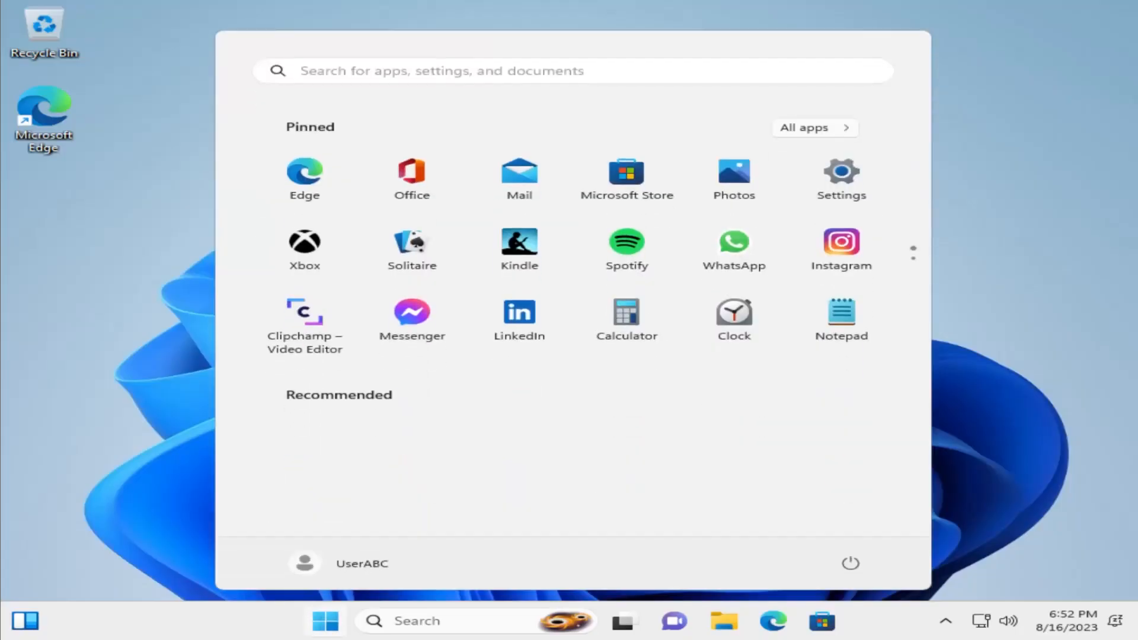
# Step: Restart the computer from the Start button's shut down or sign out menu
pyautogui.click(325, 620)
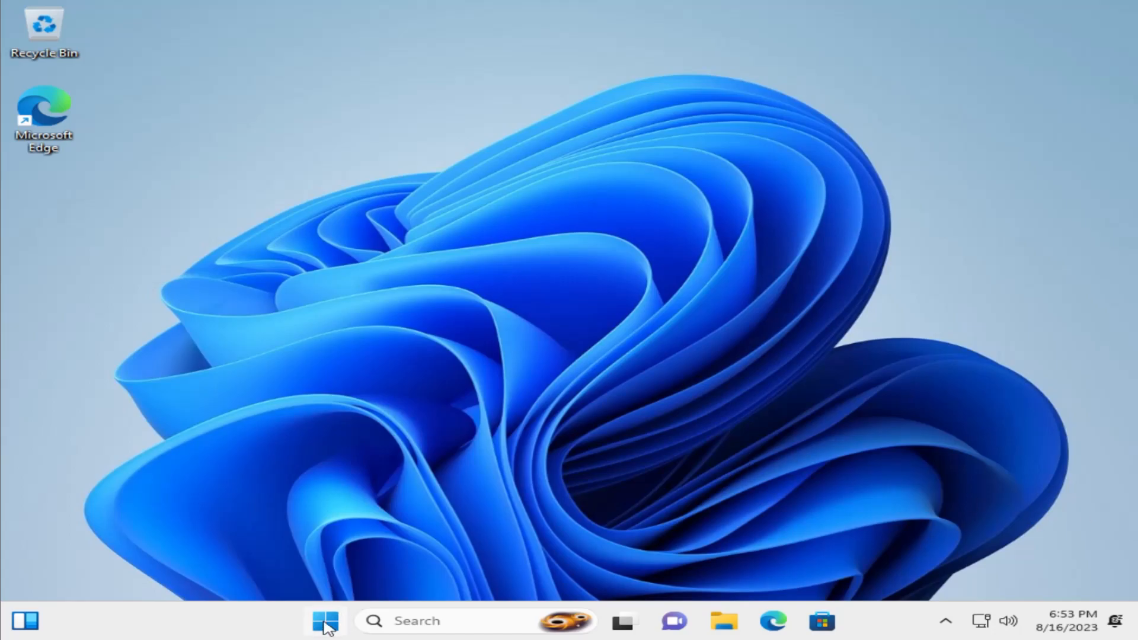
pyautogui.rightClick(325, 620)
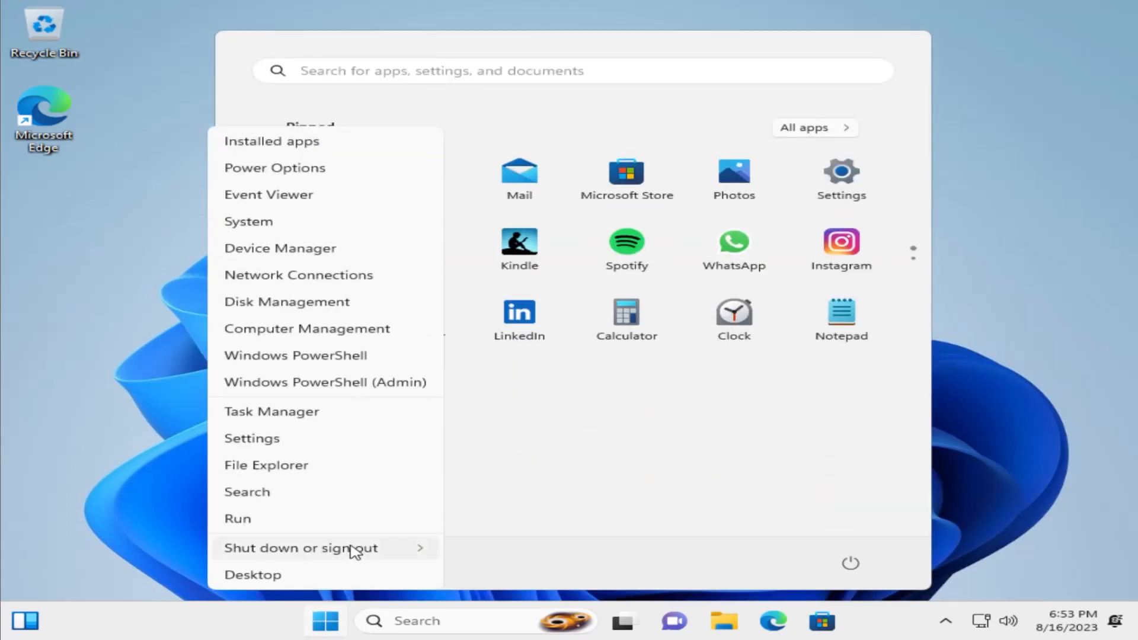
pyautogui.click(299, 548)
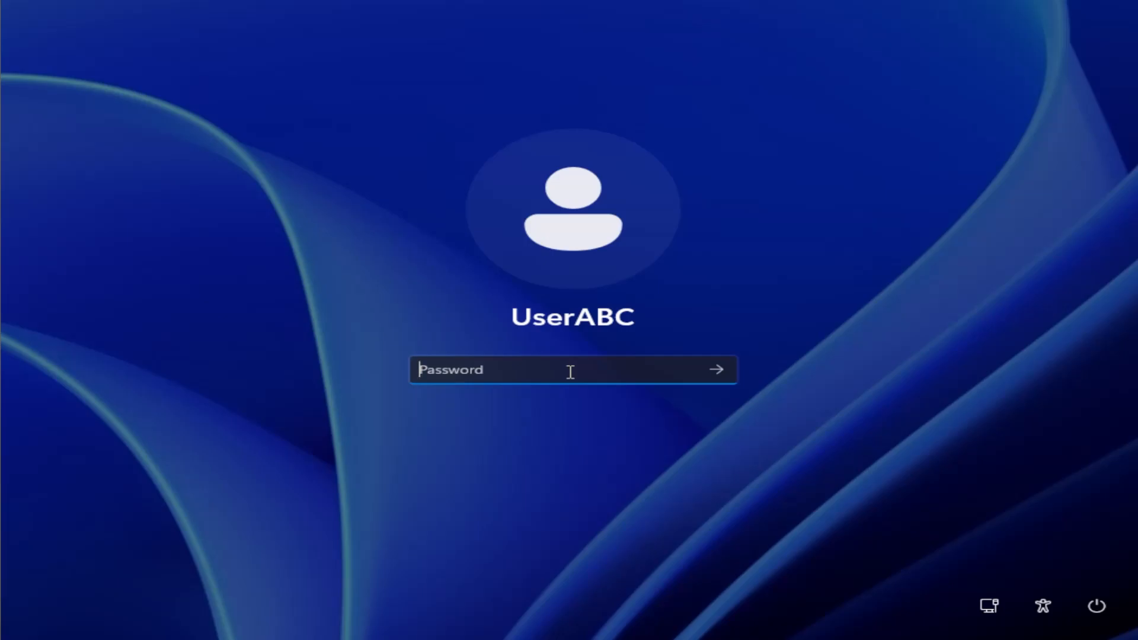
# Step: Sign back in as UserABC with the account password to reach the desktop
pyautogui.write('****')
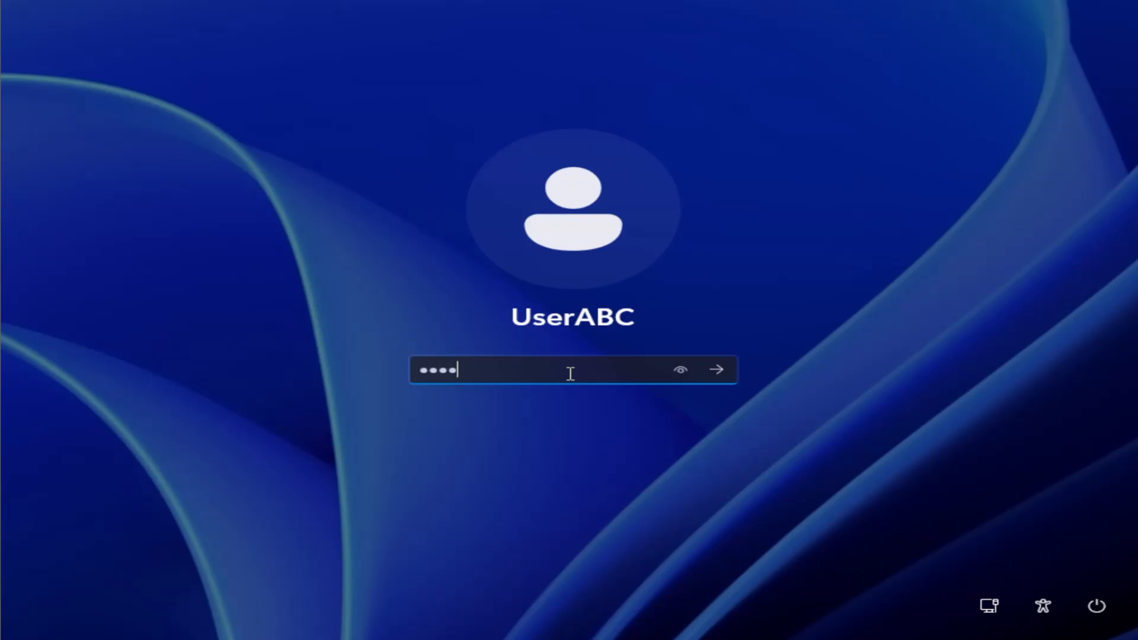
pyautogui.click(716, 370)
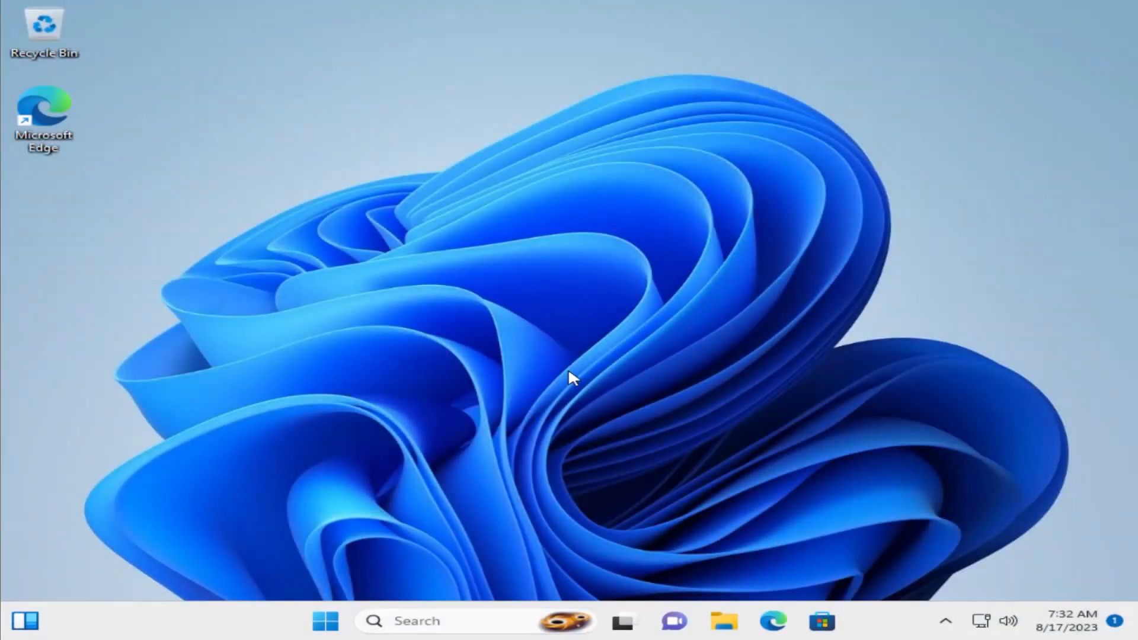